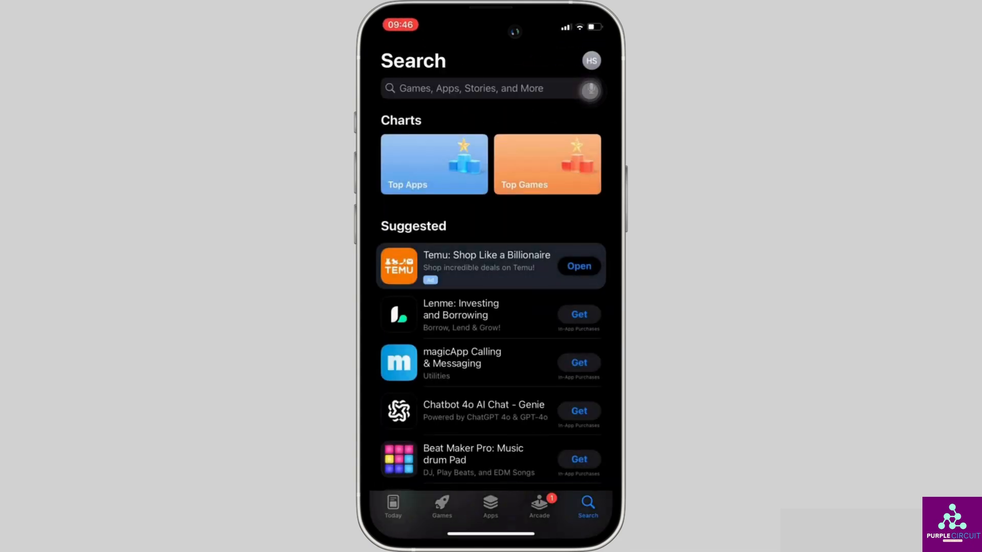
Step: Search the App Store for 'fitbit' using the suggested search
text(fitnit)
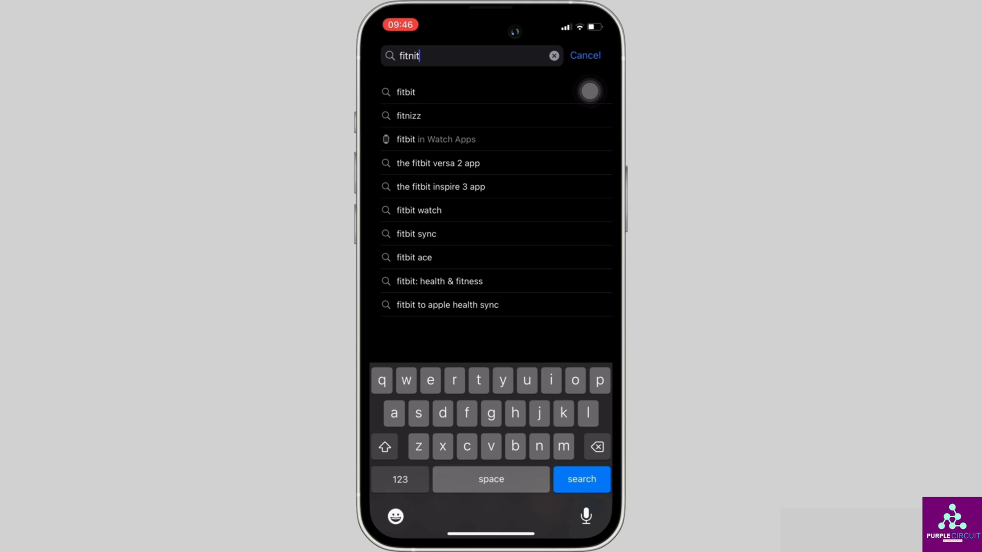
click(580, 479)
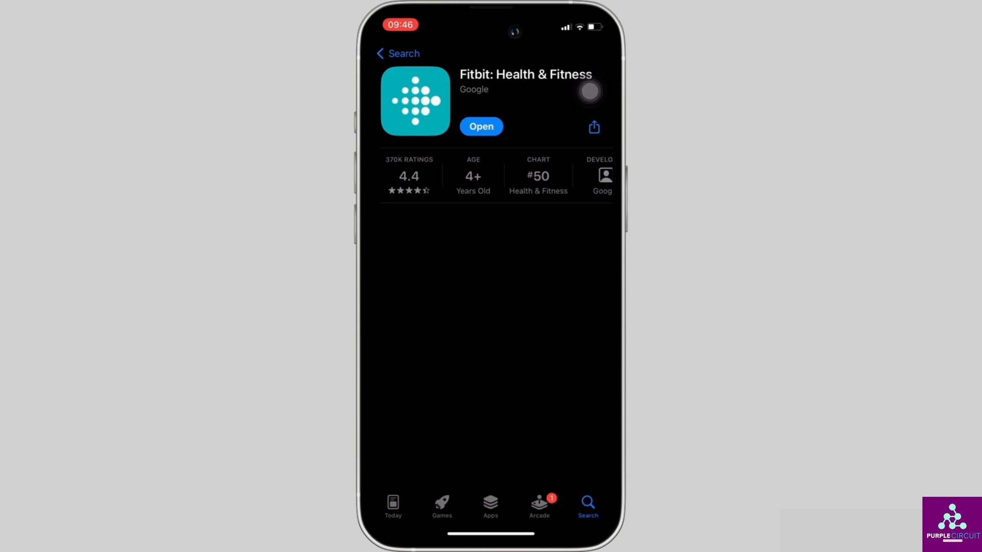
Step: Confirm Fitbit has no pending update, then open Settings > General > iPhone Storage
scroll(down, 3)
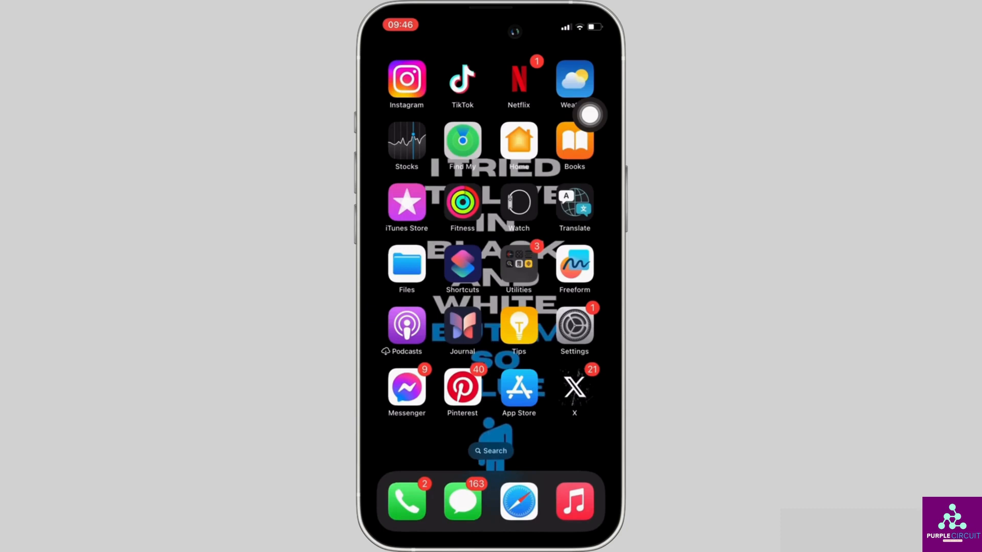
click(574, 325)
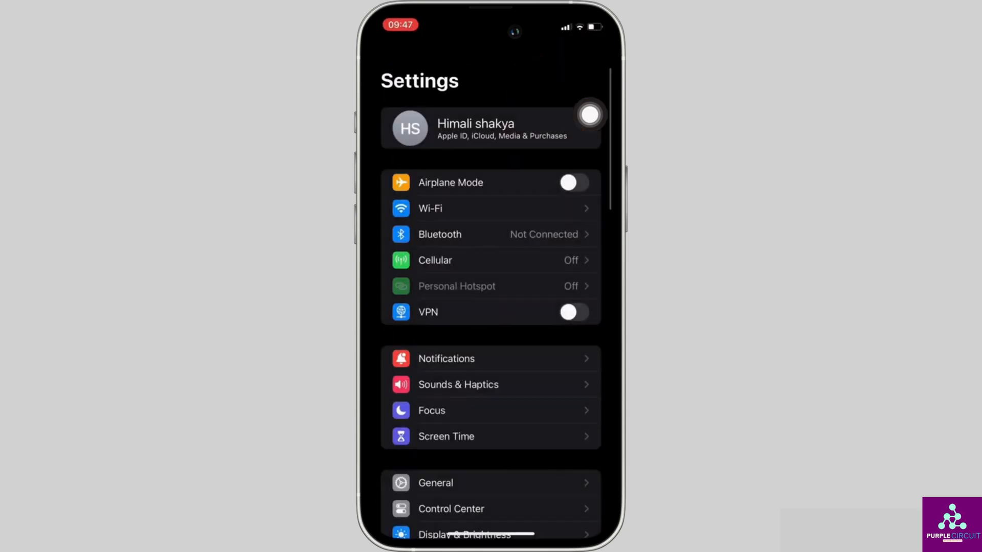
scroll(down, 3)
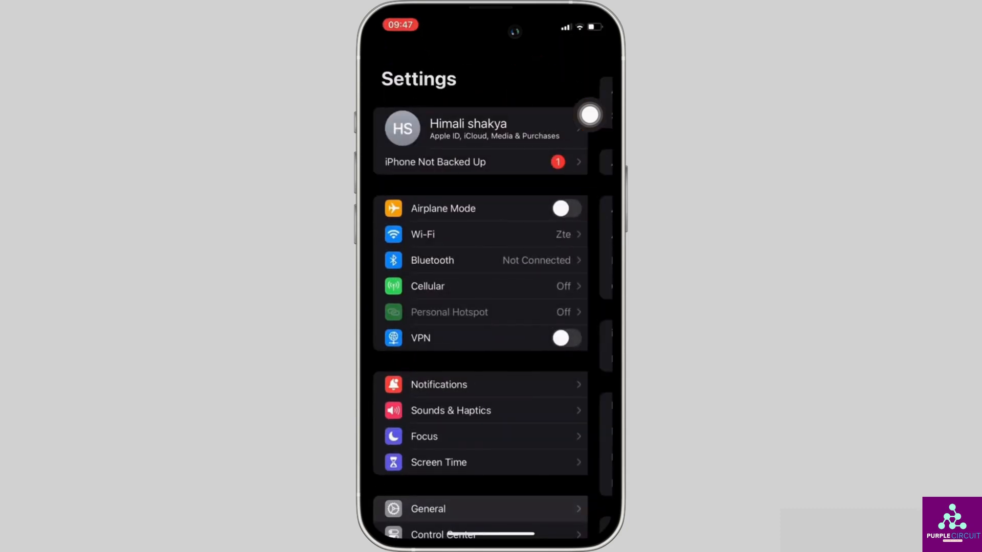
click(427, 508)
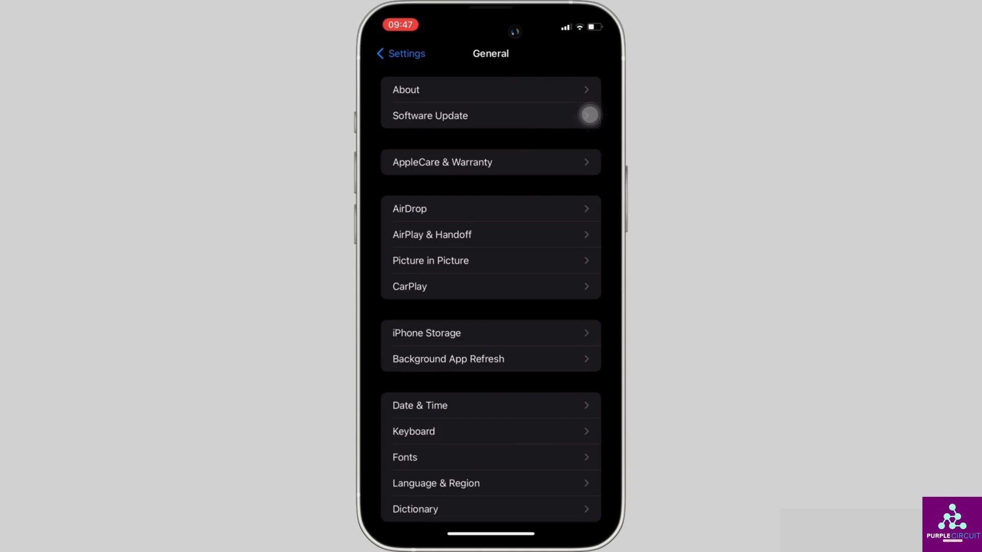
click(426, 333)
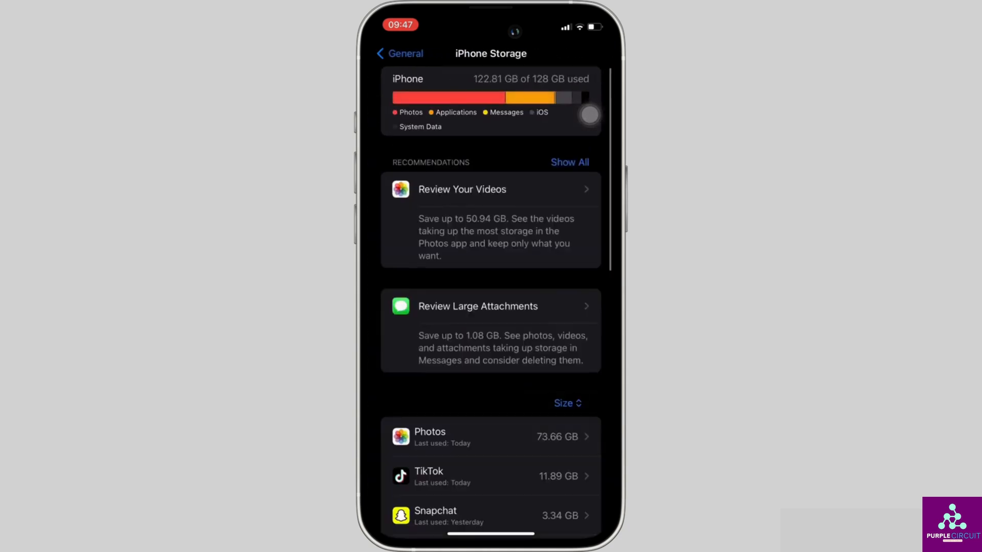
Step: Scroll the iPhone Storage list to Fitbit's 249.9 MB storage details
scroll(down, 3)
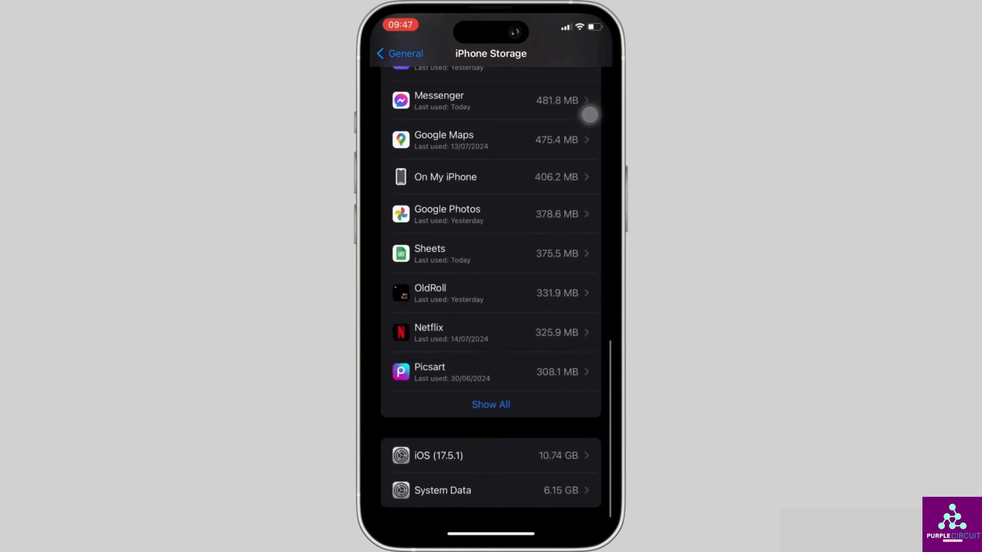
scroll(down, 3)
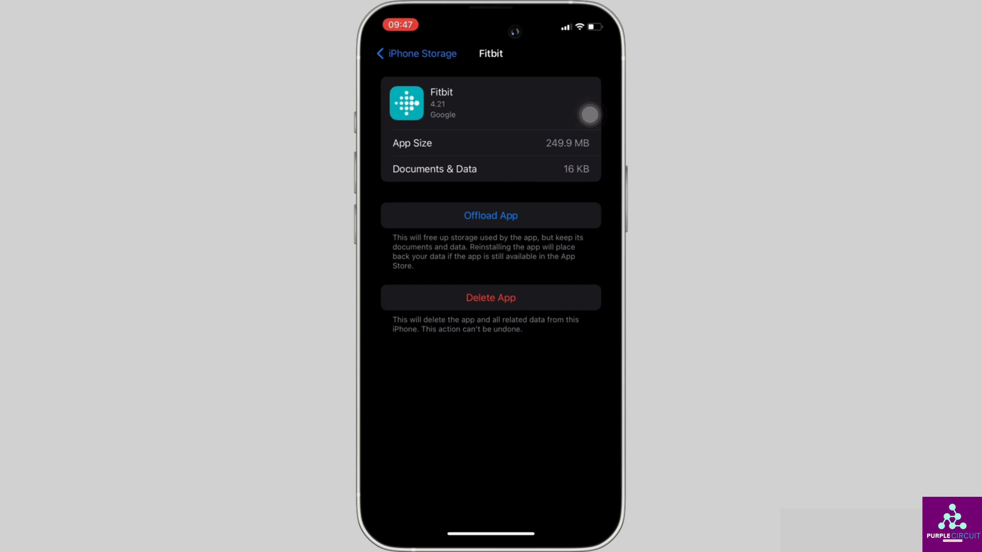
Step: Offload the Fitbit app while keeping its documents and data
click(490, 215)
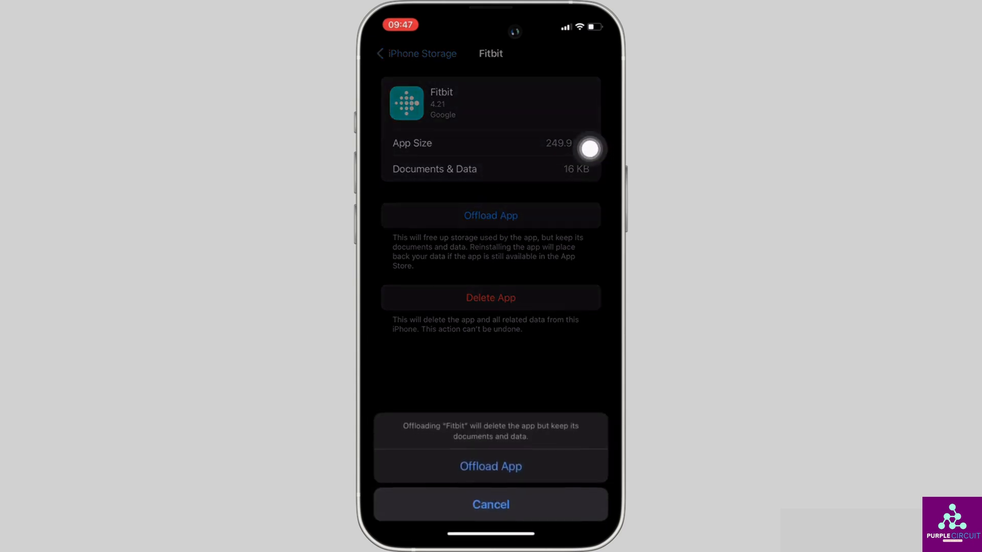
click(490, 466)
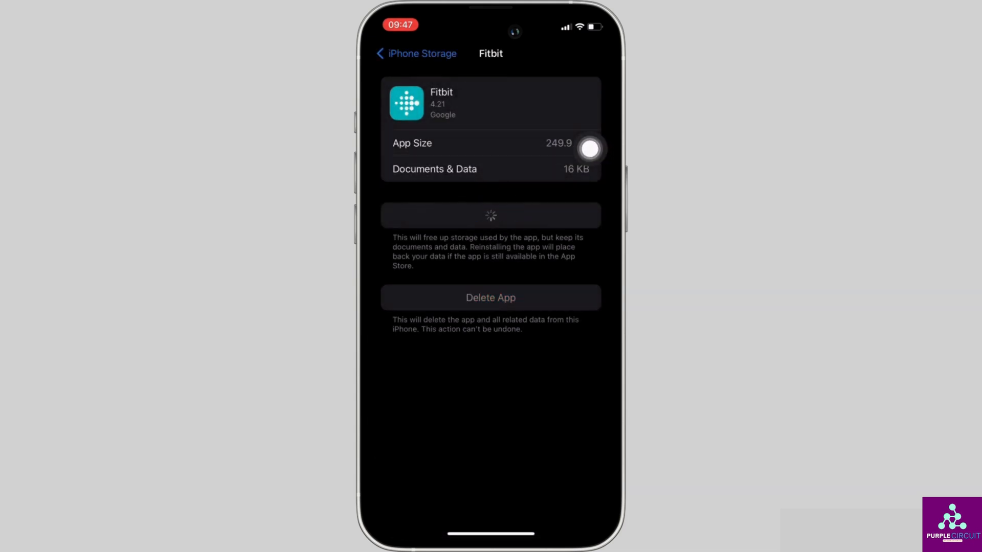
click(490, 215)
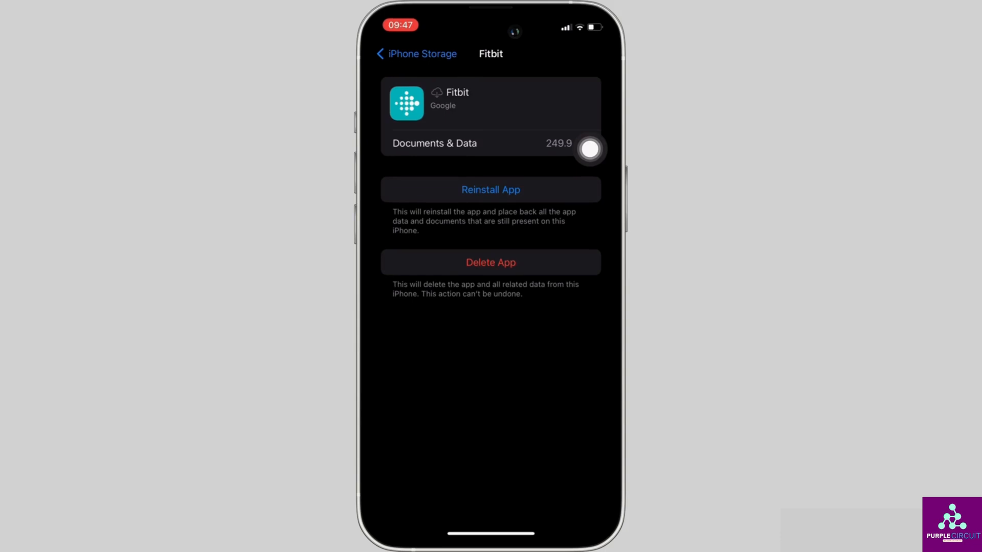